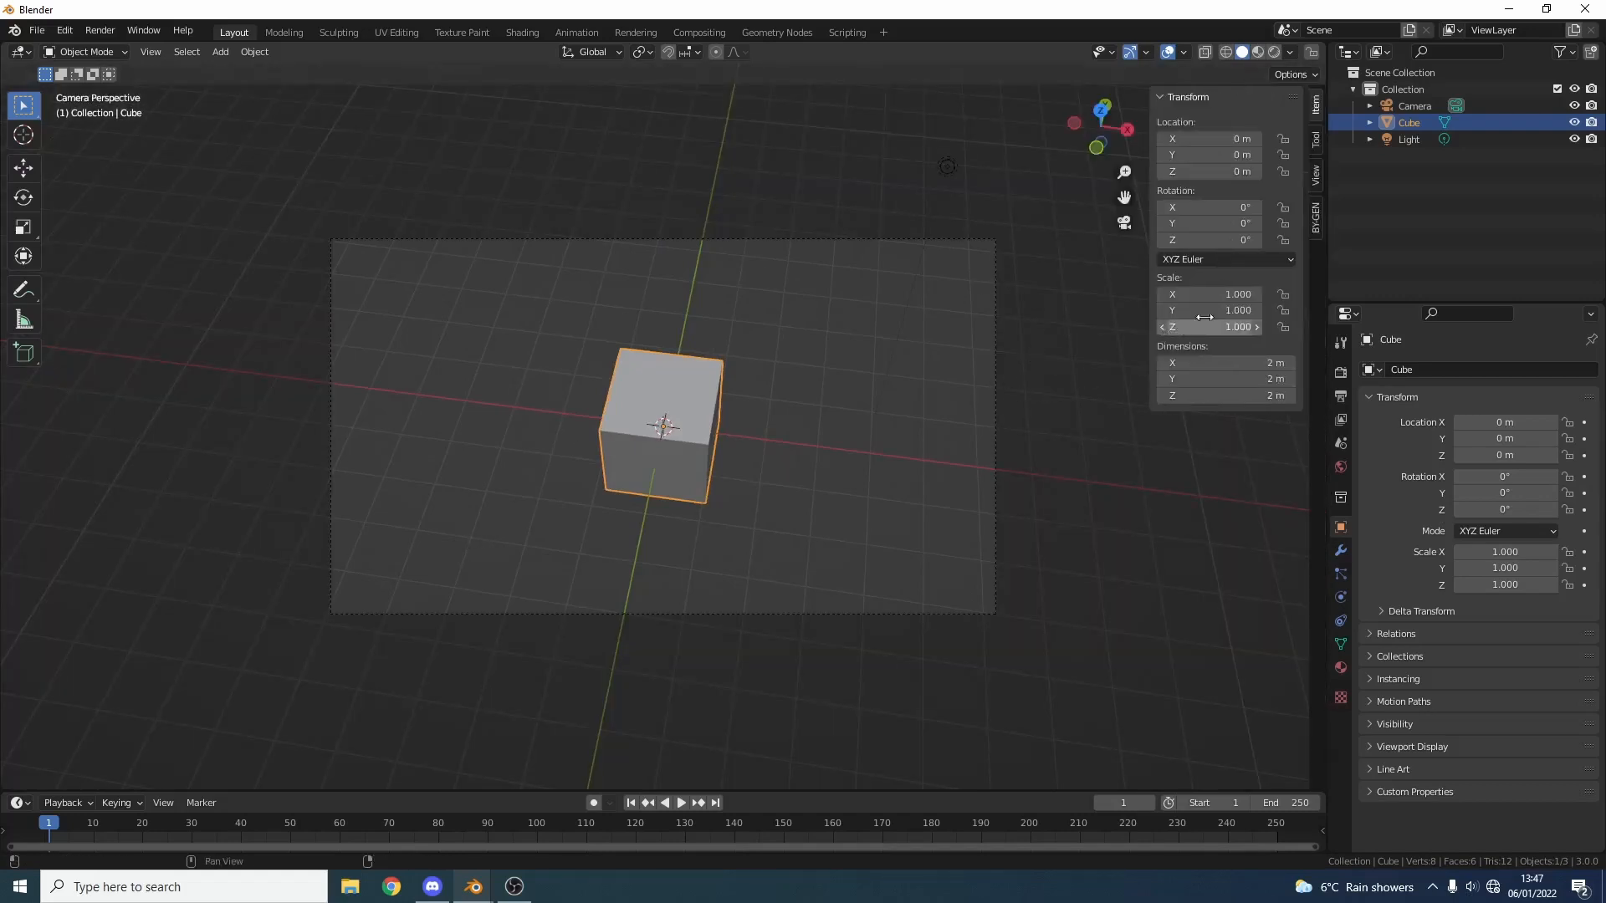
Enable Lock Camera to View in the N sidebar, reposition the camera on the cube, then disable the lock
{"action": "left_click", "coordinate": [1317, 154]}
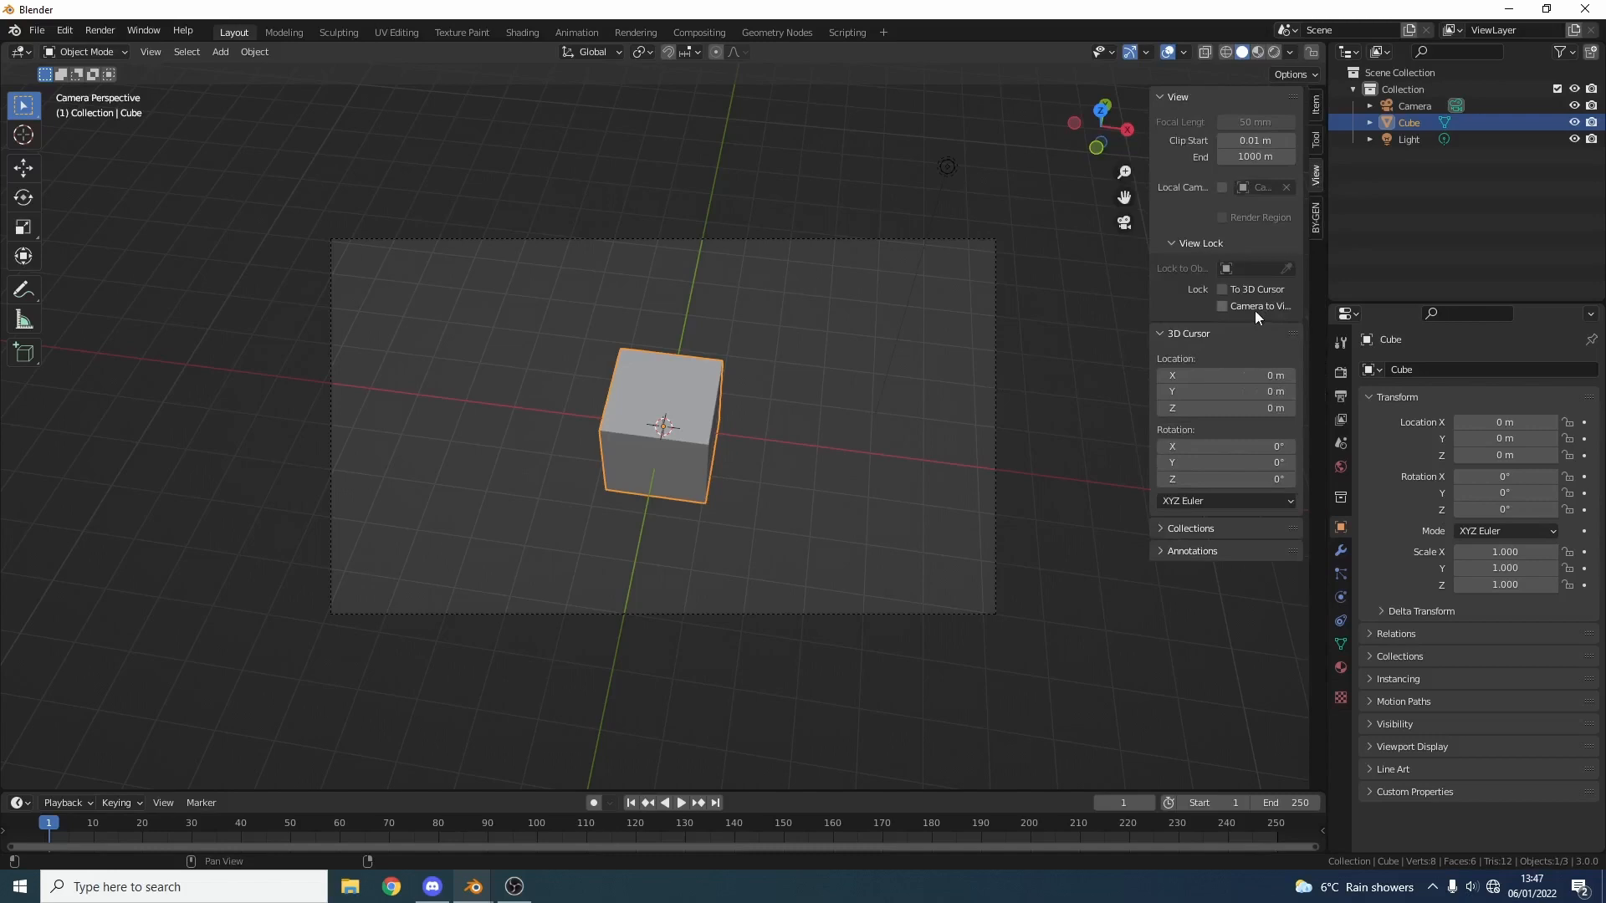
{"action": "left_click", "coordinate": [1221, 305]}
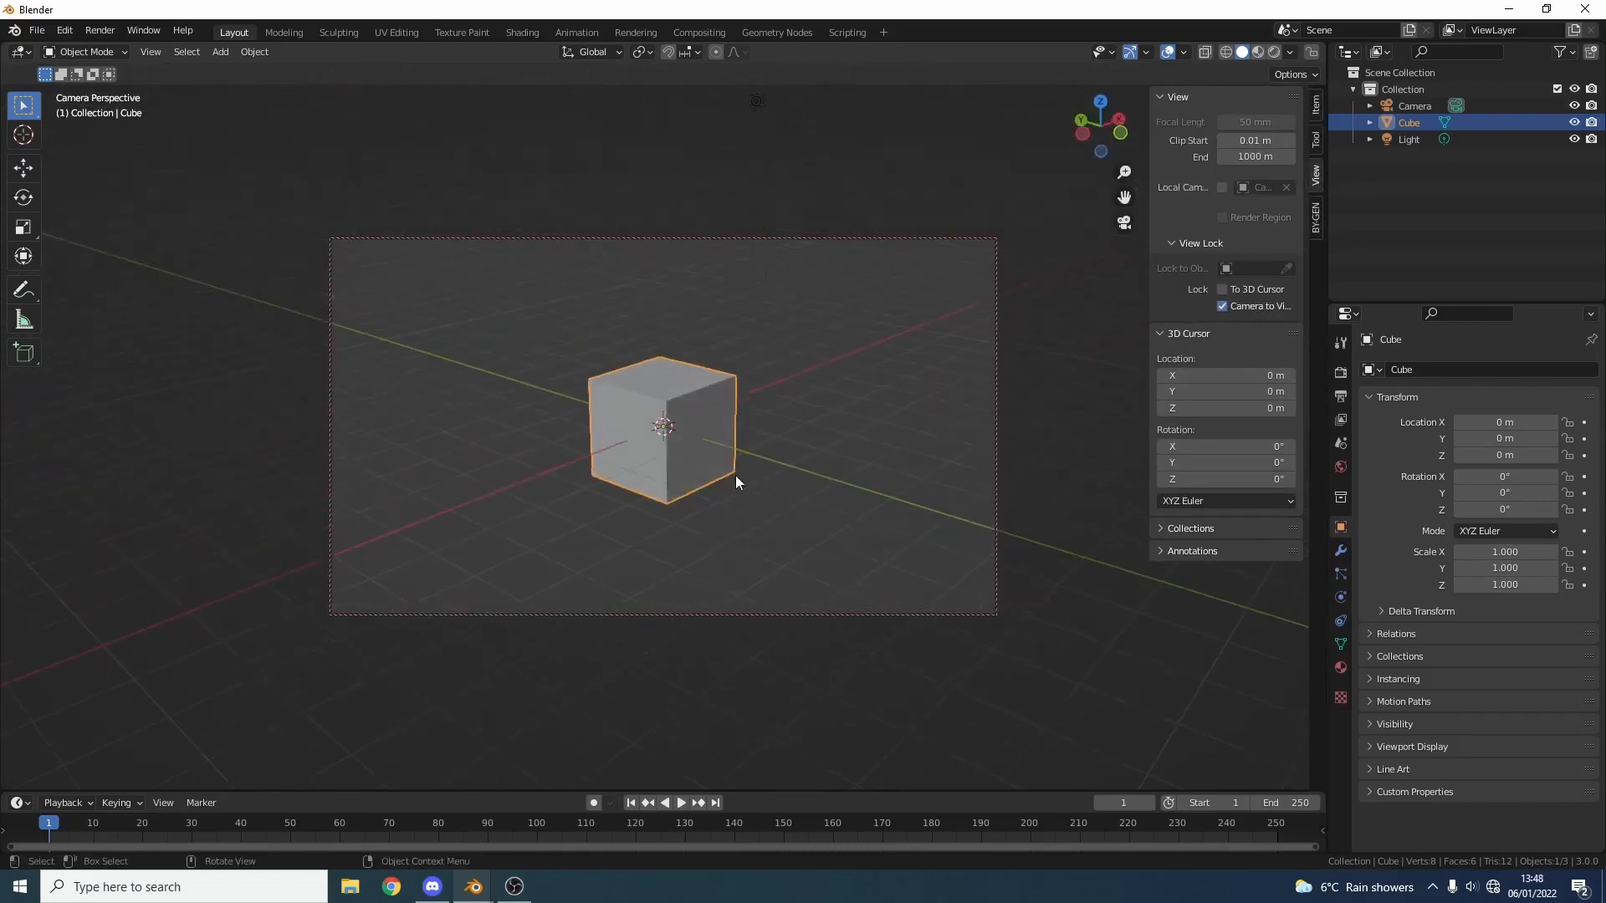
{"action": "scroll", "scroll_direction": "down", "scroll_amount": 3}
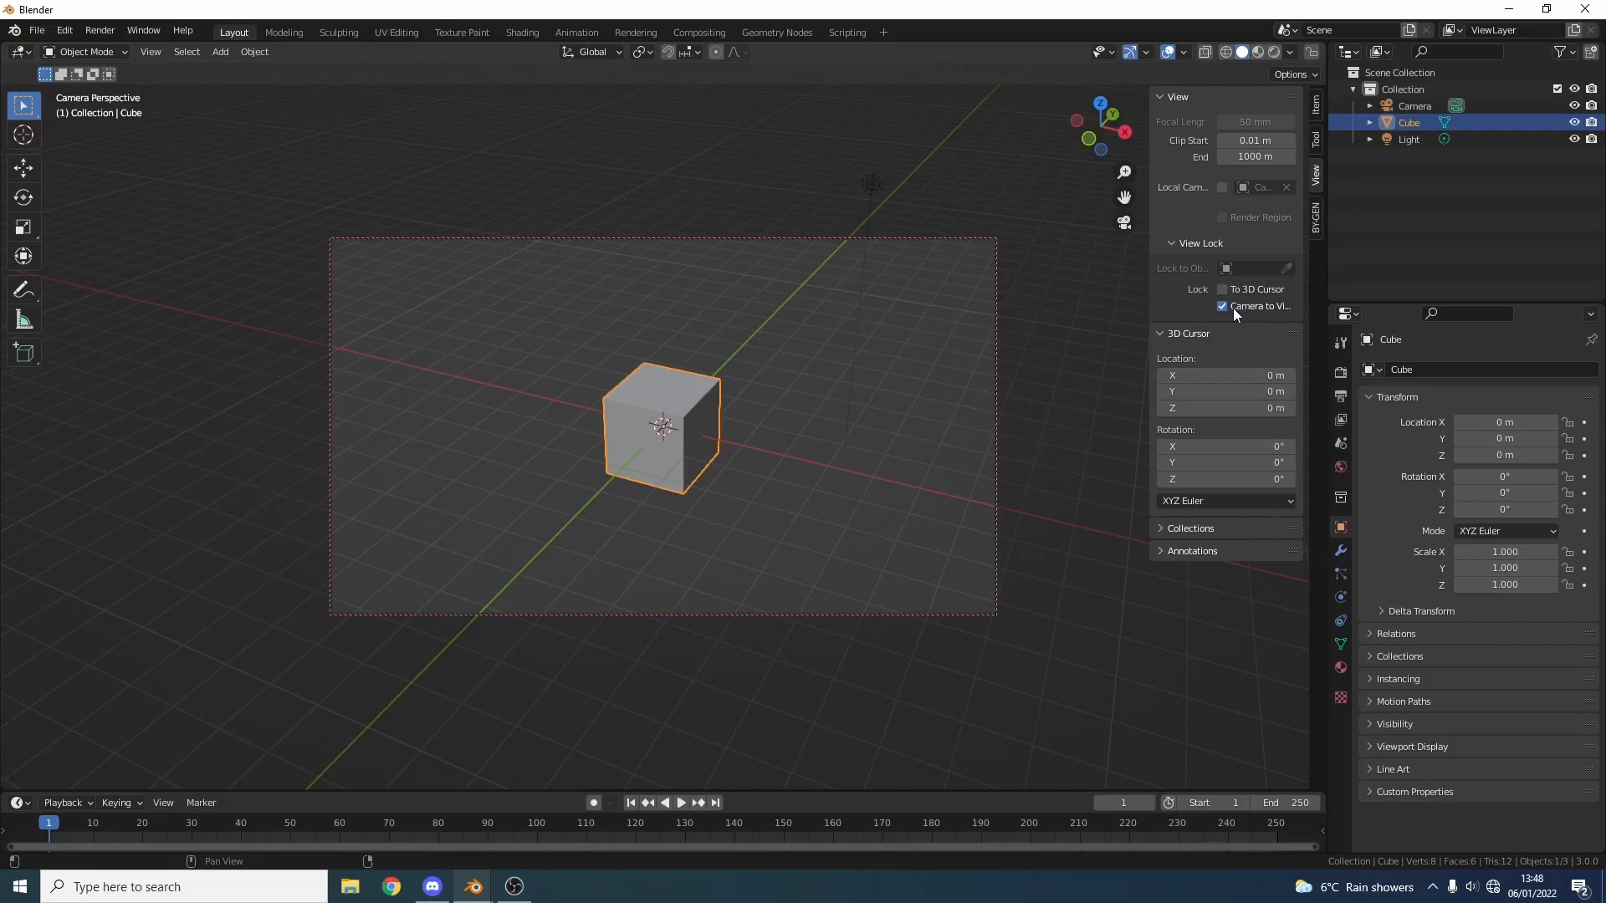
{"action": "left_click", "coordinate": [1221, 306]}
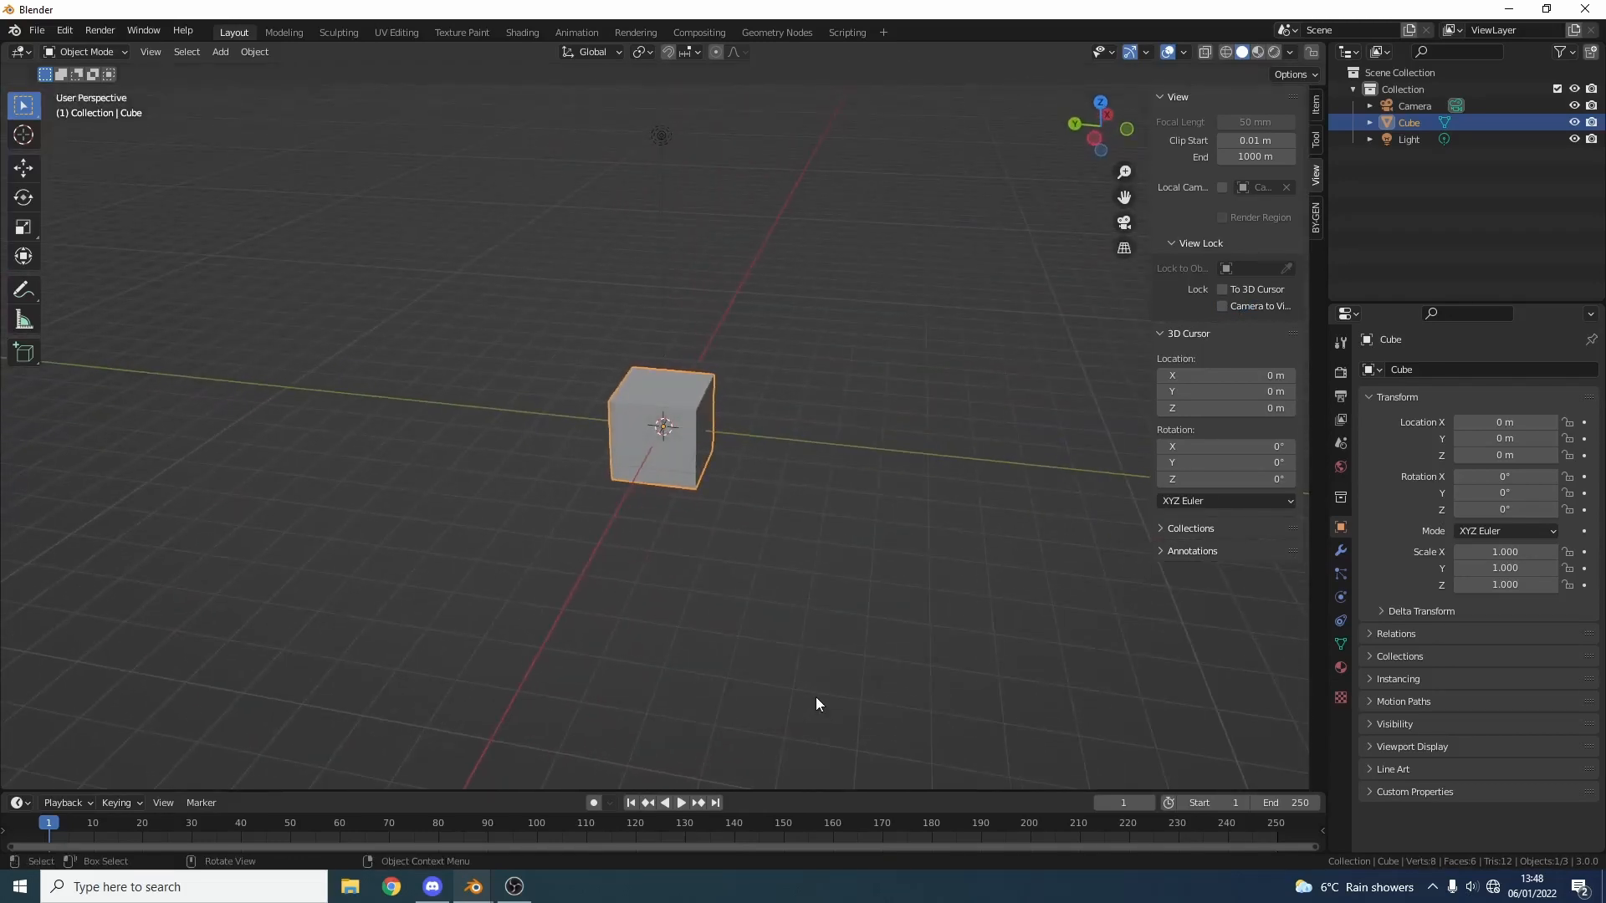
{"action": "mouse_move", "coordinate": [813, 691]}
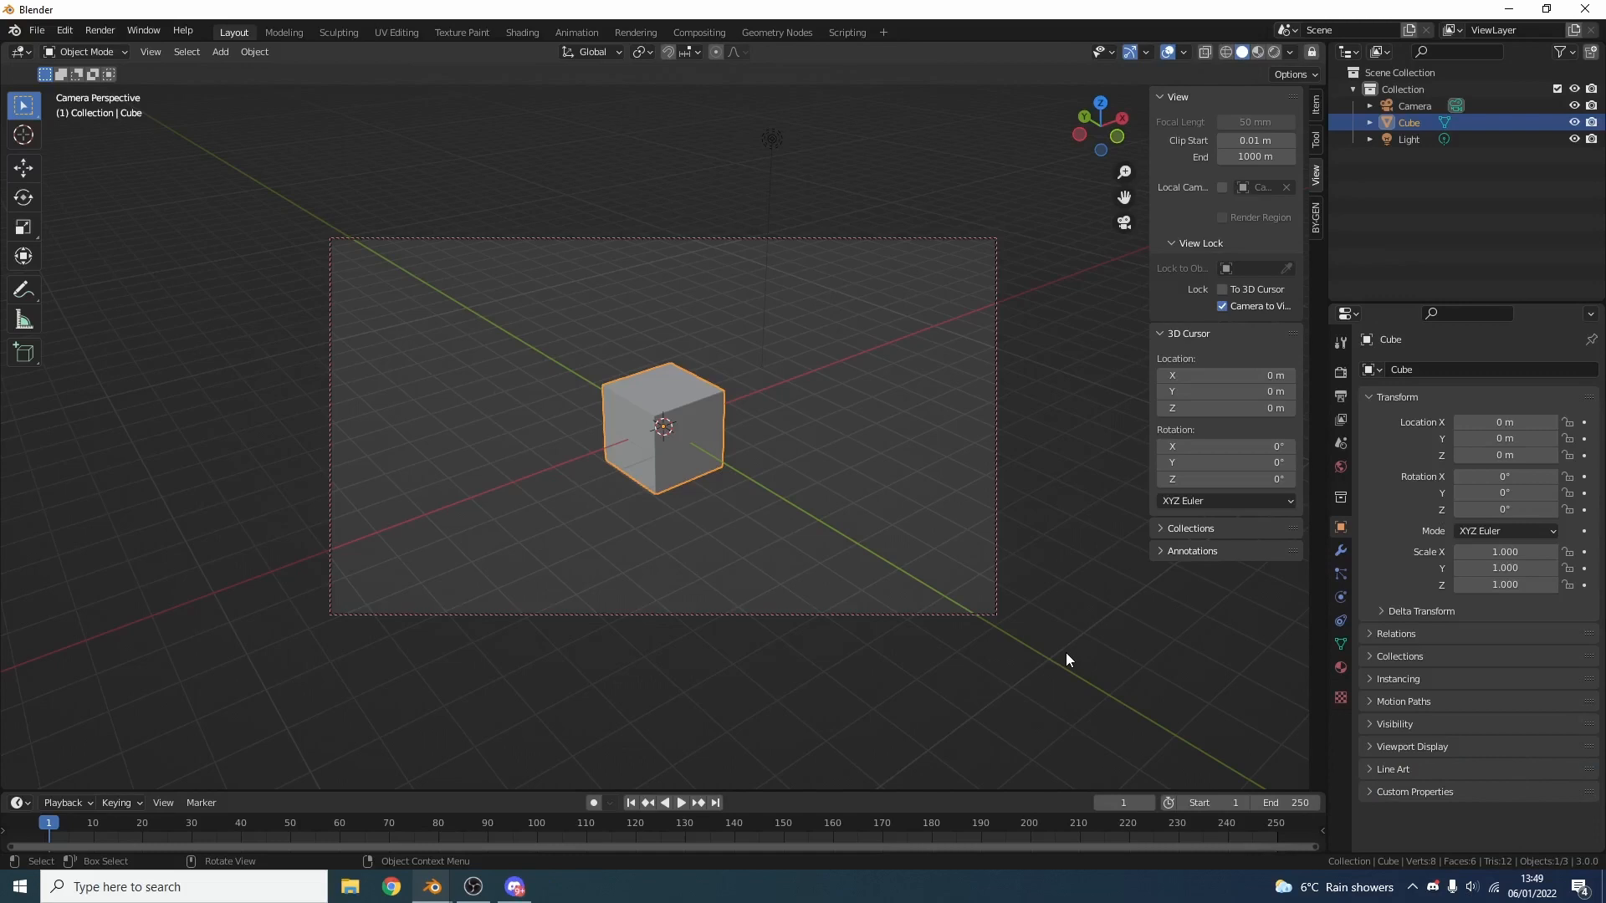
{"action": "mouse_move", "coordinate": [1085, 430]}
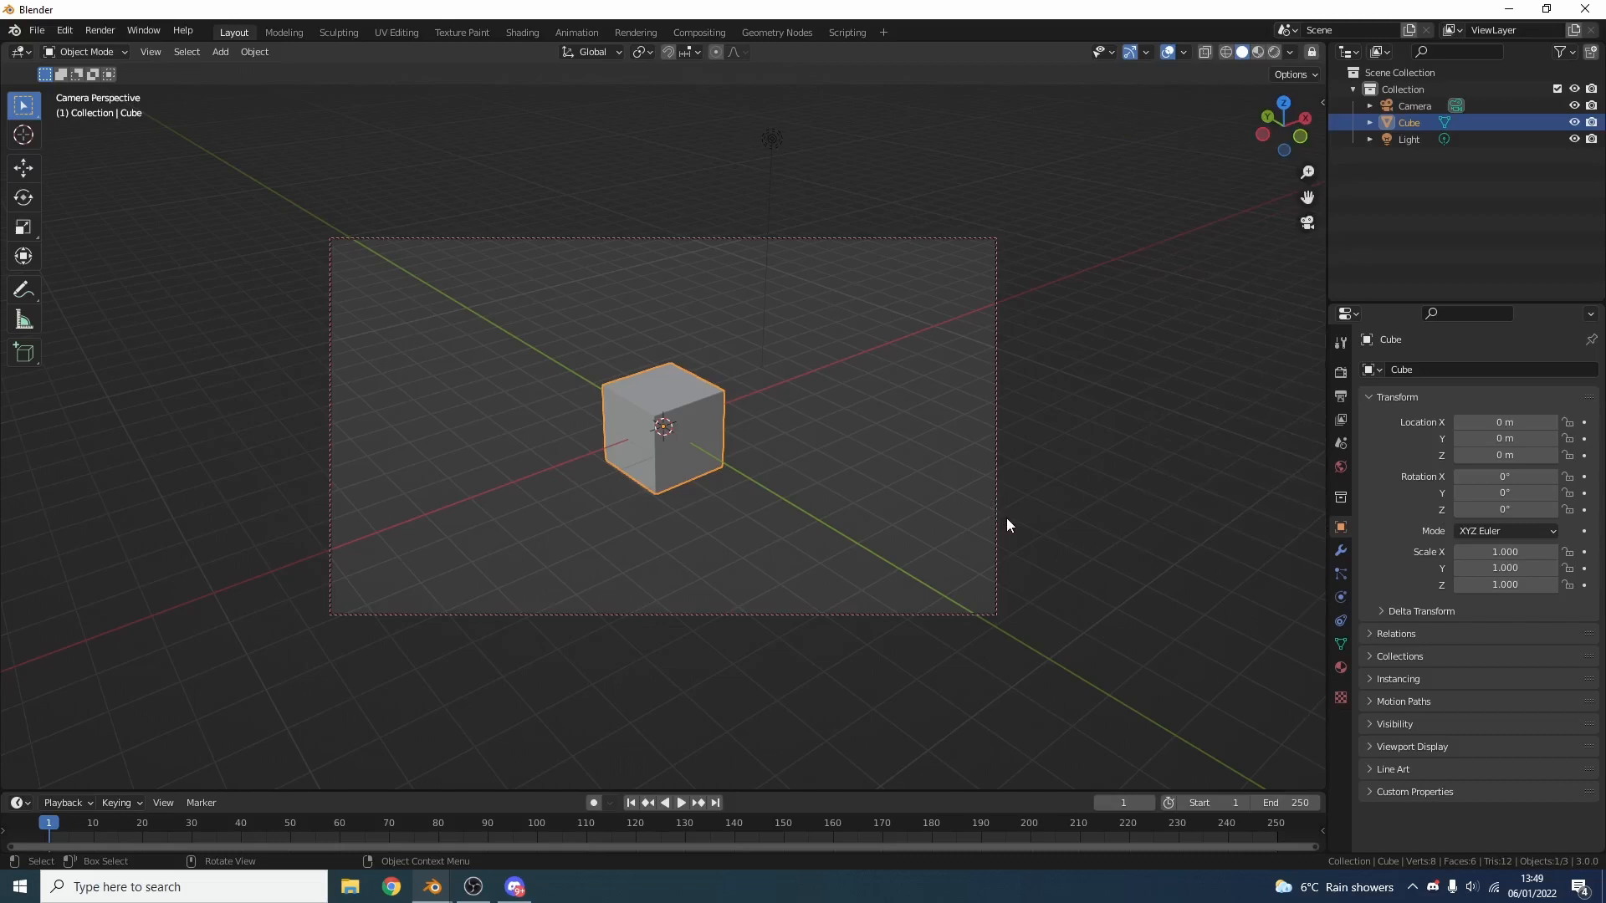
{"action": "mouse_move", "coordinate": [1213, 331]}
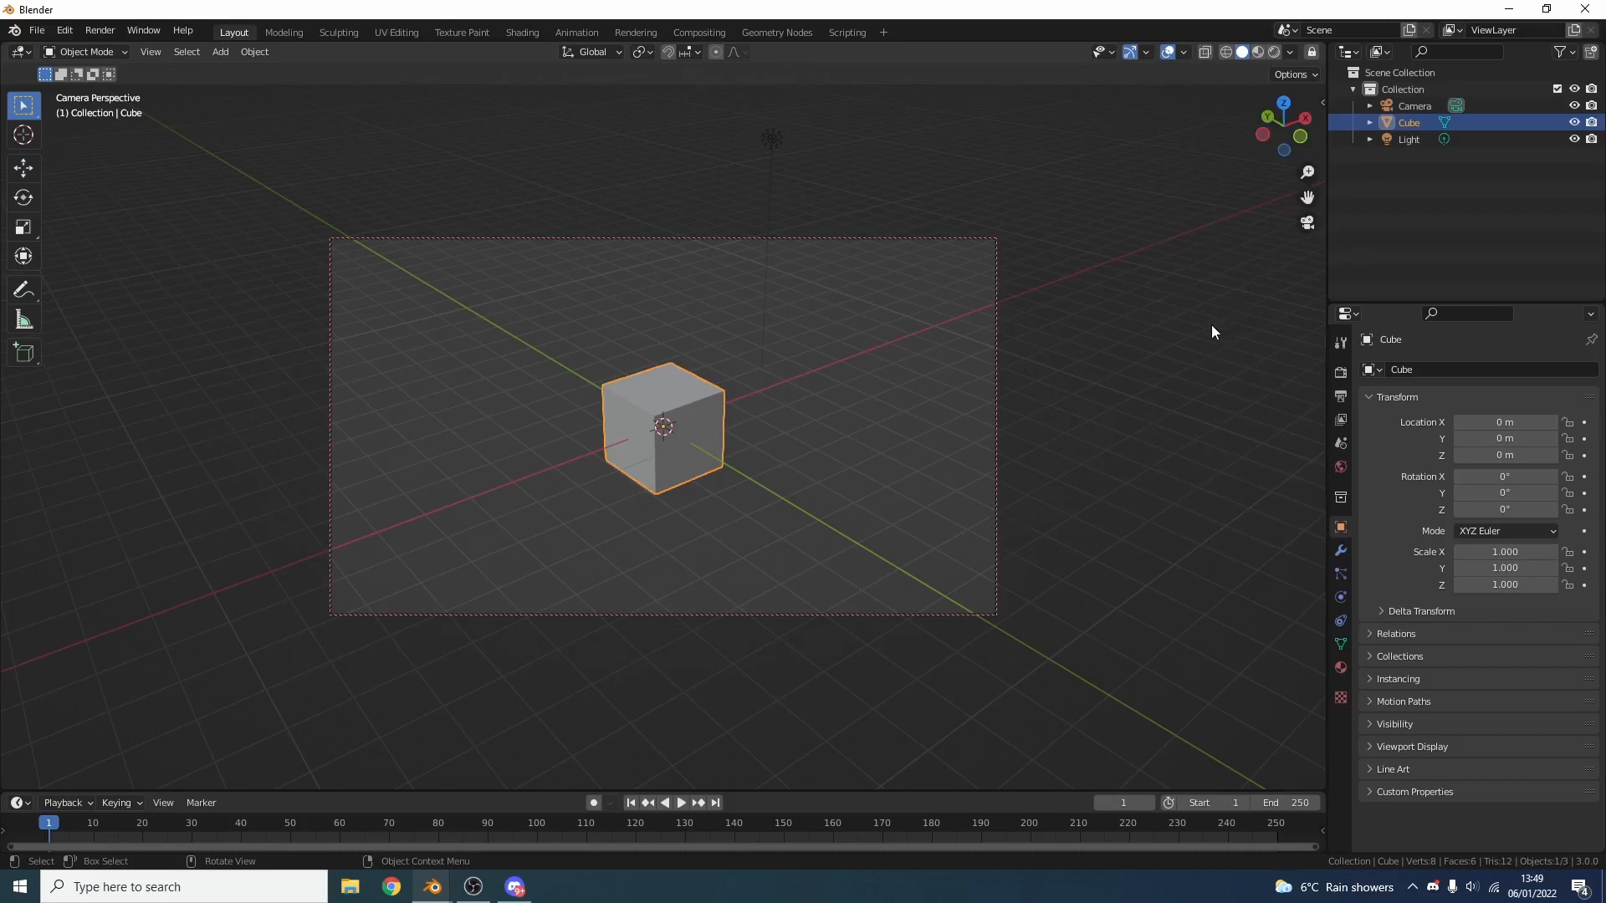
{"action": "mouse_move", "coordinate": [1281, 126]}
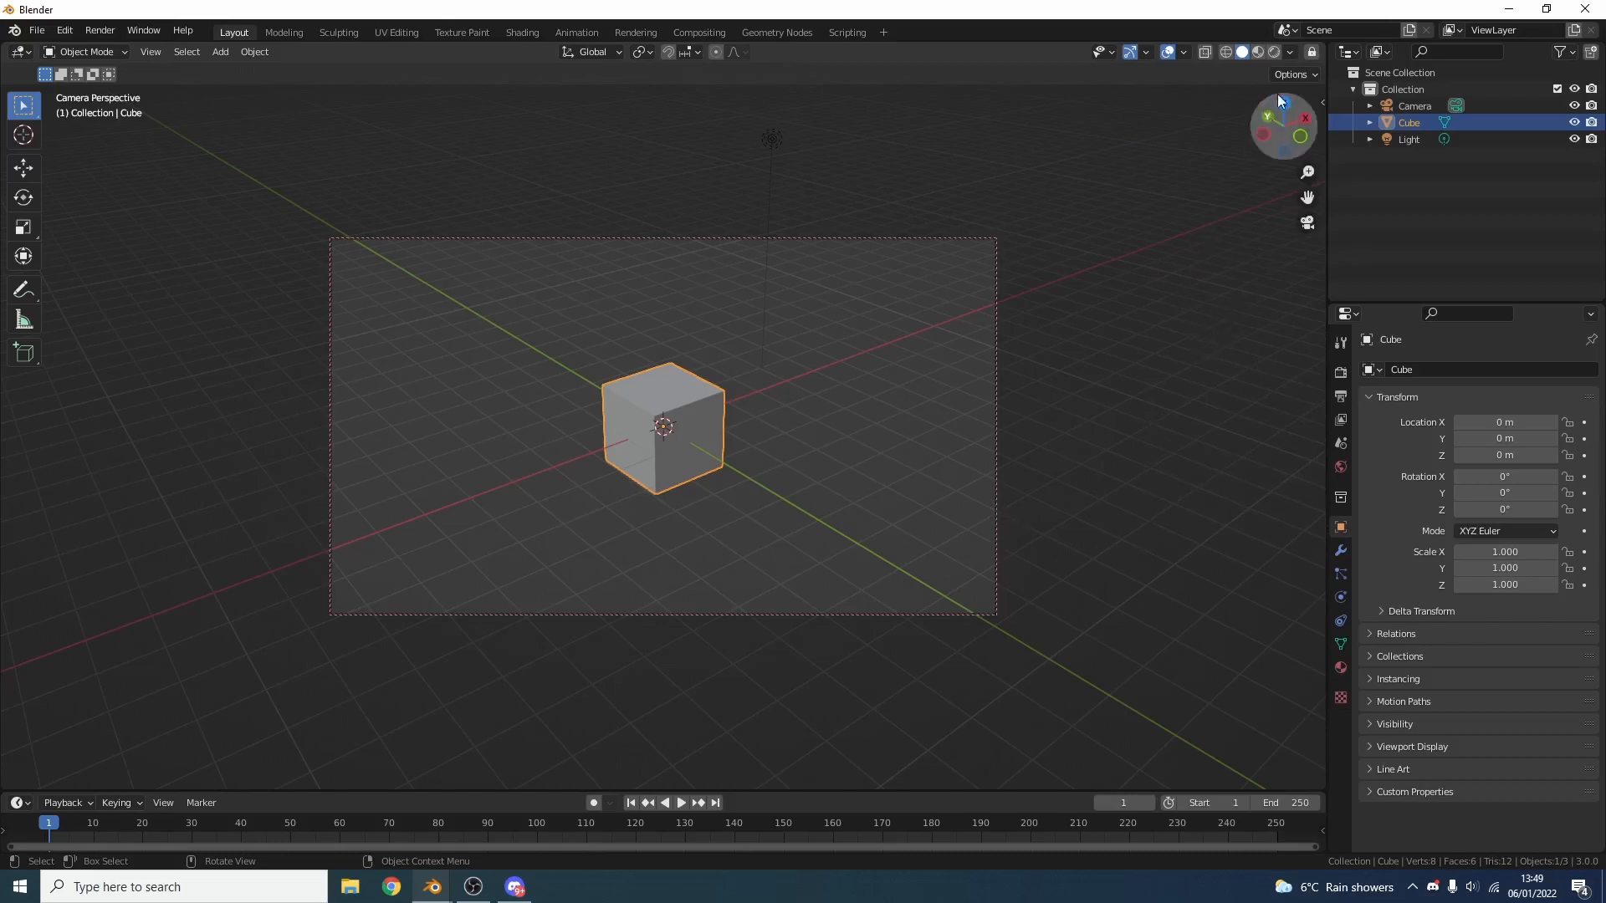
{"action": "mouse_move", "coordinate": [1311, 52]}
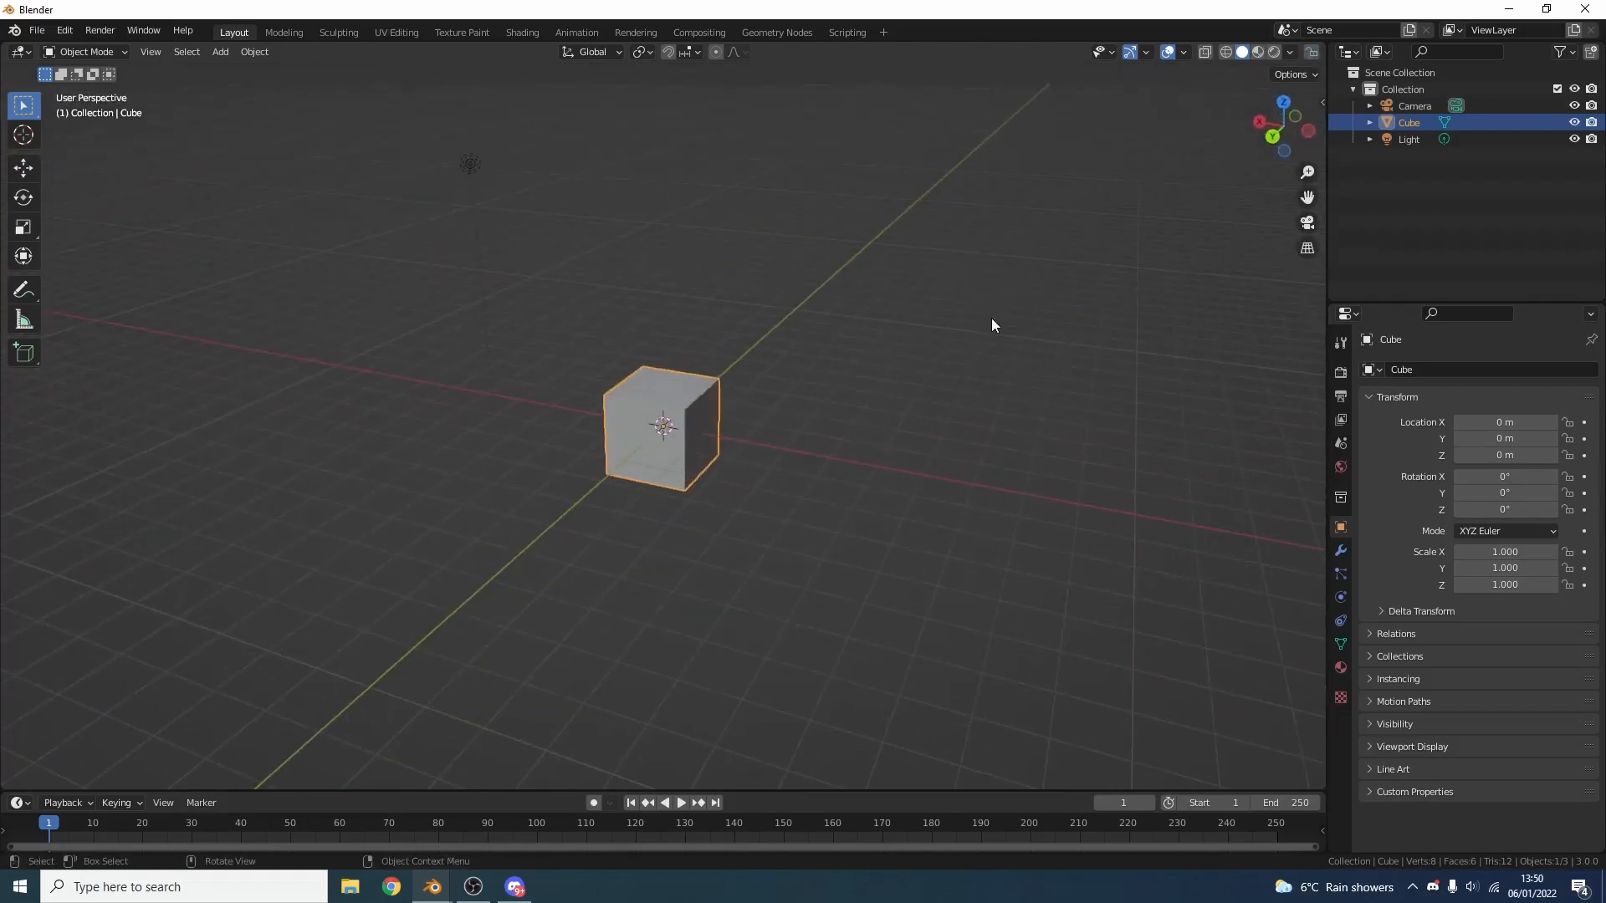
{"action": "mouse_move", "coordinate": [970, 341]}
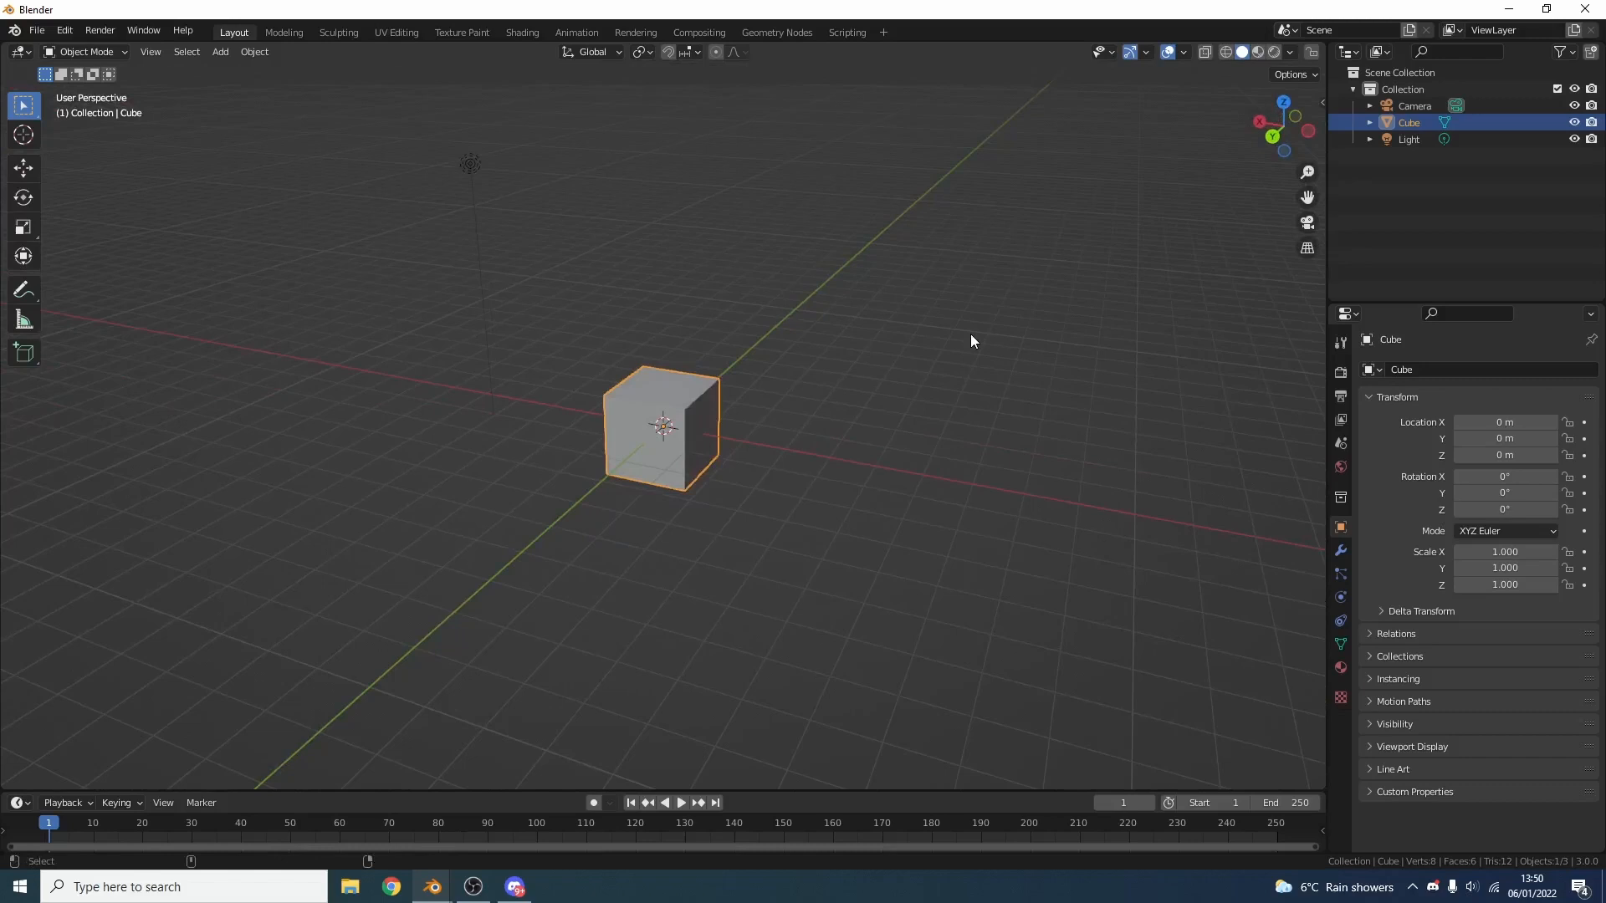